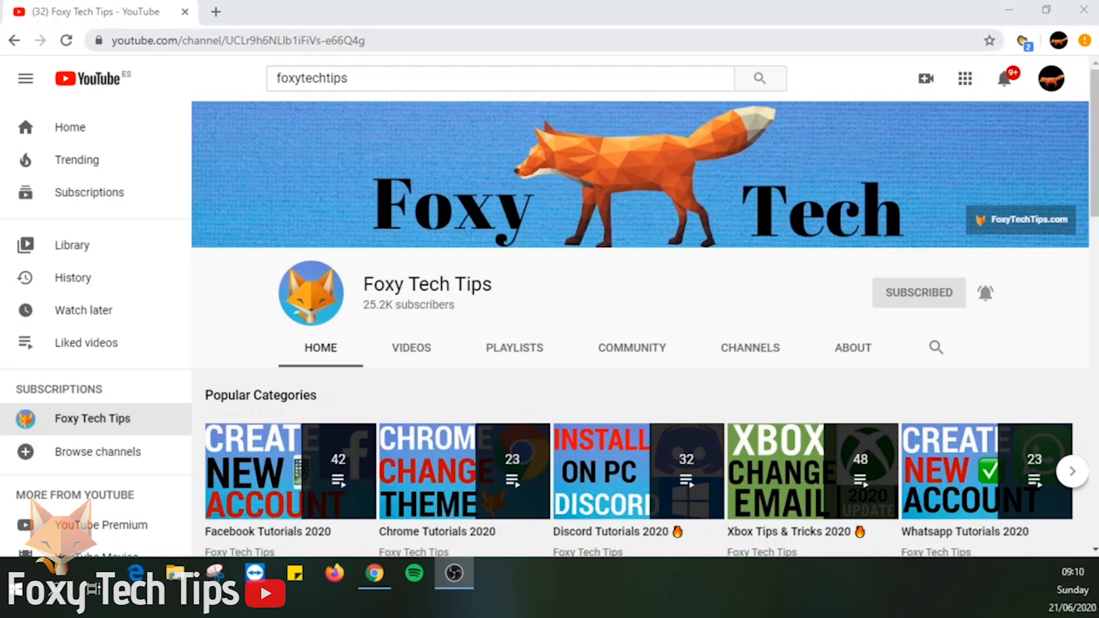
Step: Navigate Chrome to pinterest.com from the address-bar suggestion
text(pinterst)
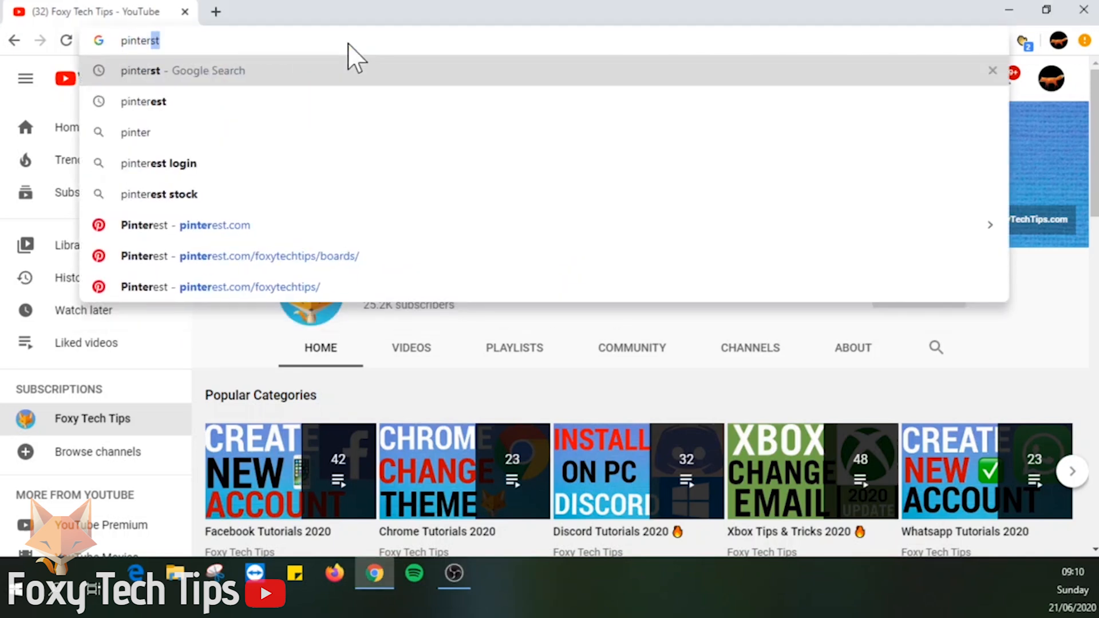
click(215, 225)
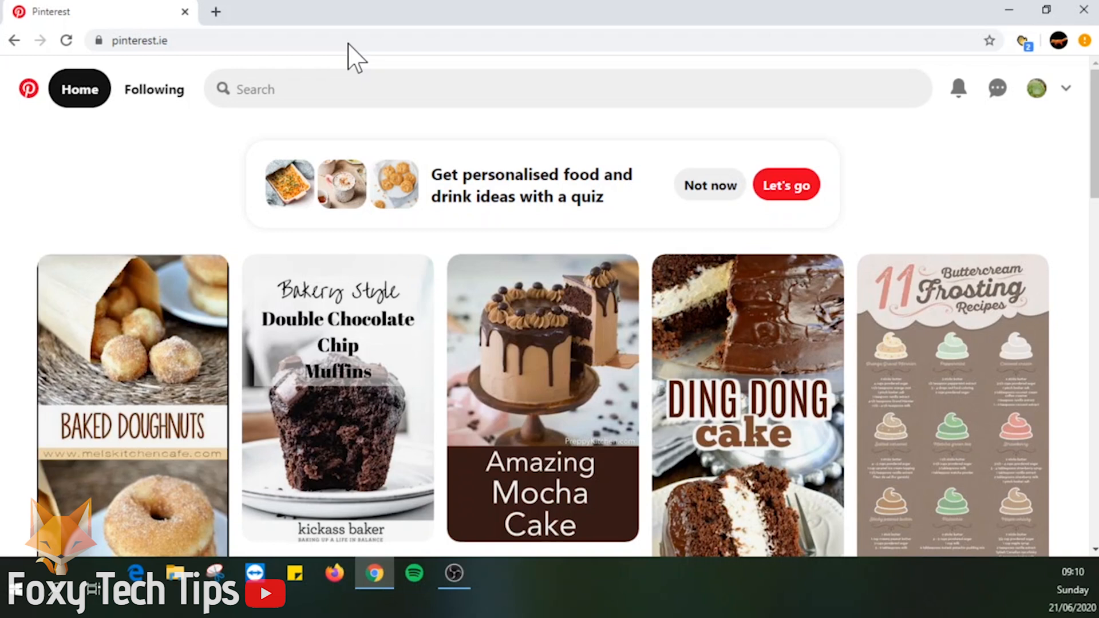
mouse_move(1011, 189)
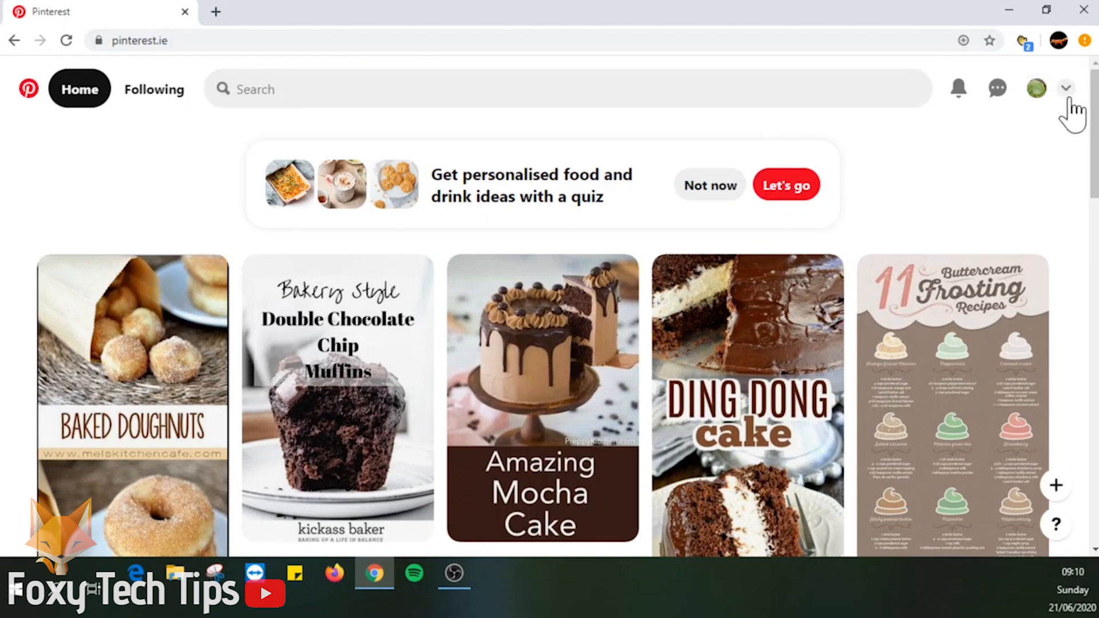
mouse_move(1065, 89)
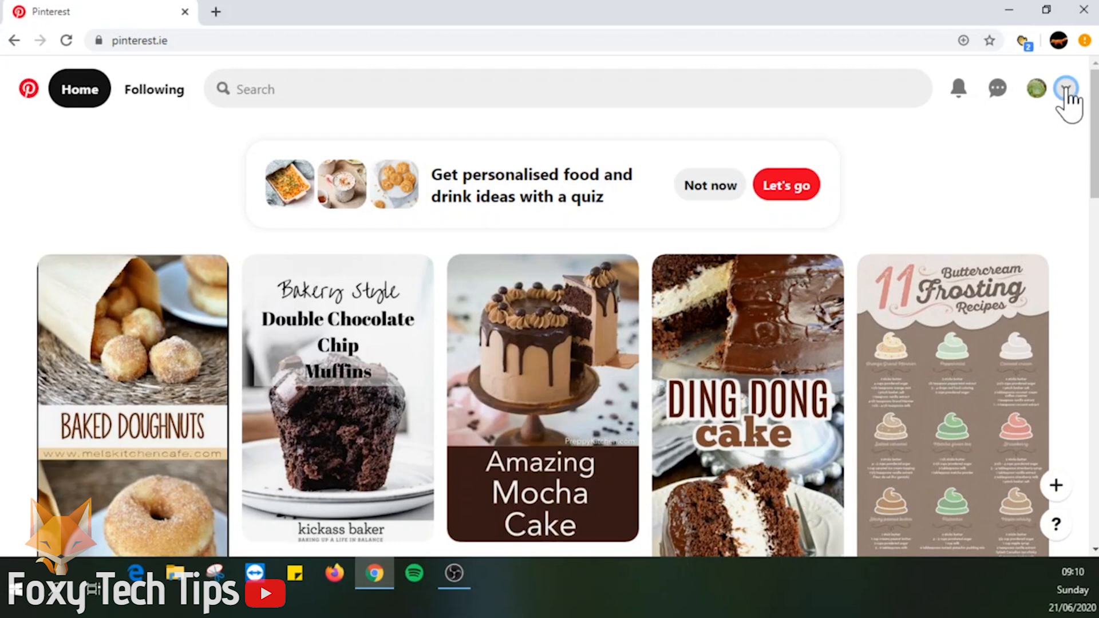
Step: Reach the Edit profile settings page via the avatar's account menu
click(1066, 89)
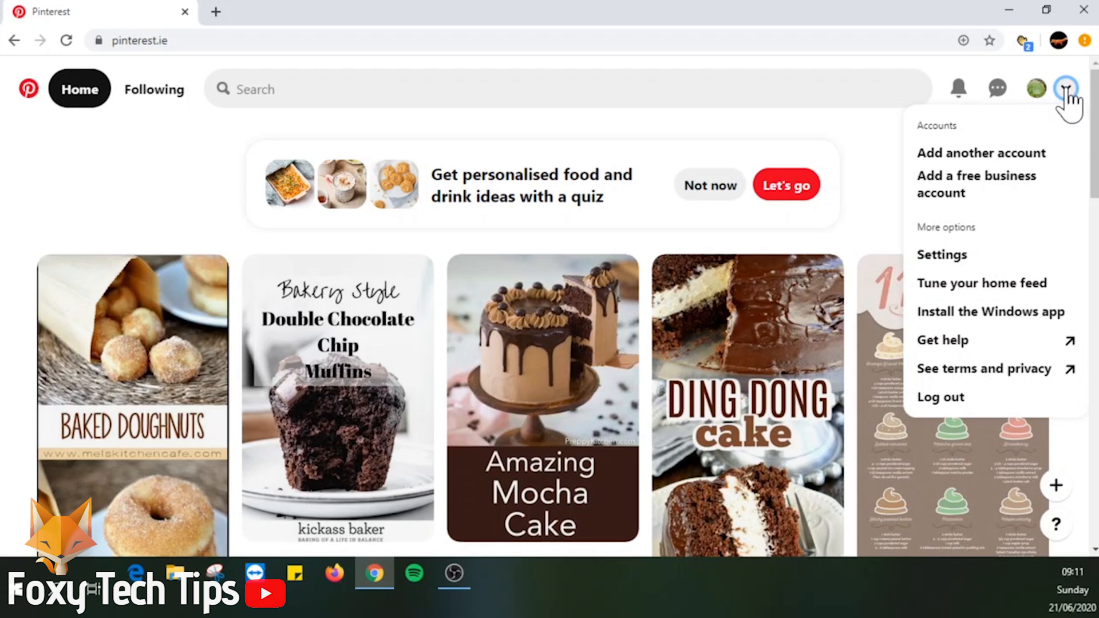
mouse_move(991, 219)
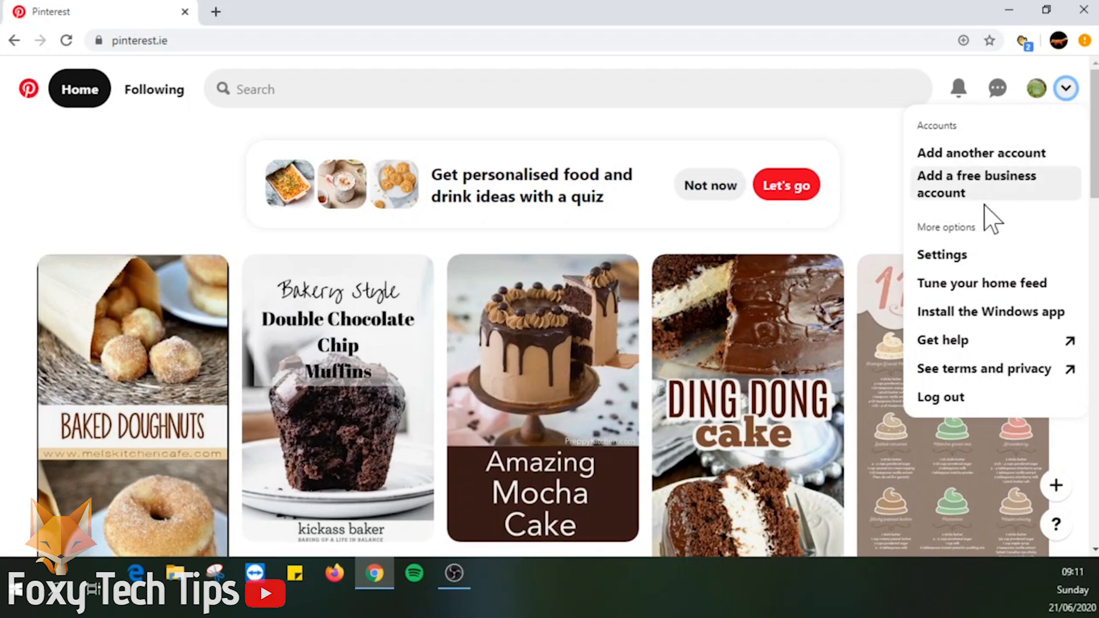
mouse_move(967, 270)
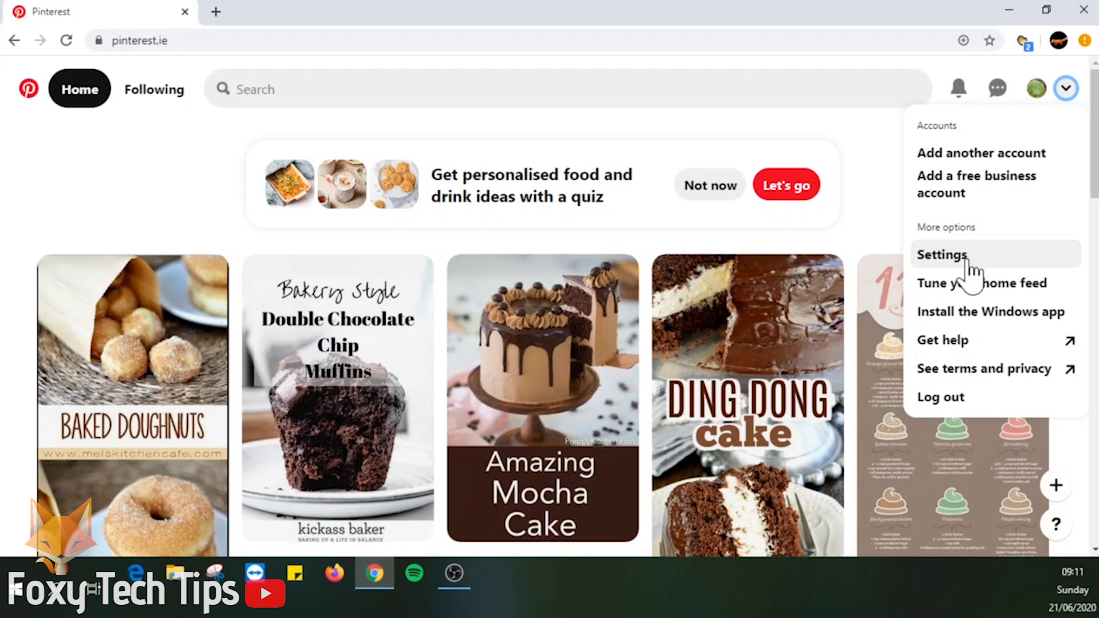
click(941, 253)
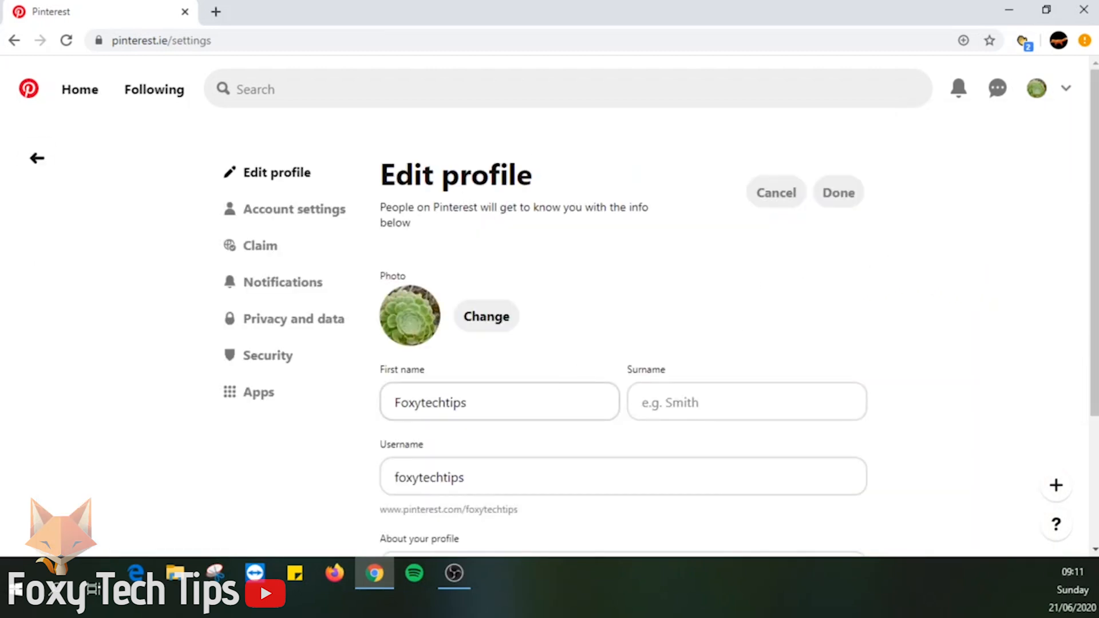
Step: Set first name 'Foxytech' and surname 'tips', then save with Done
click(499, 402)
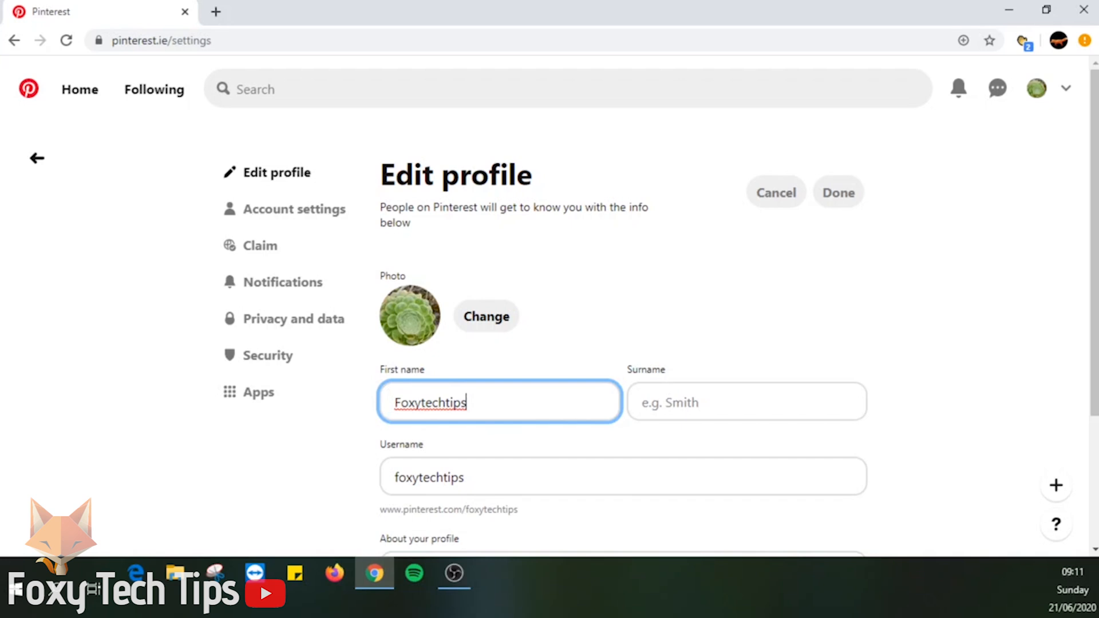
click(746, 402)
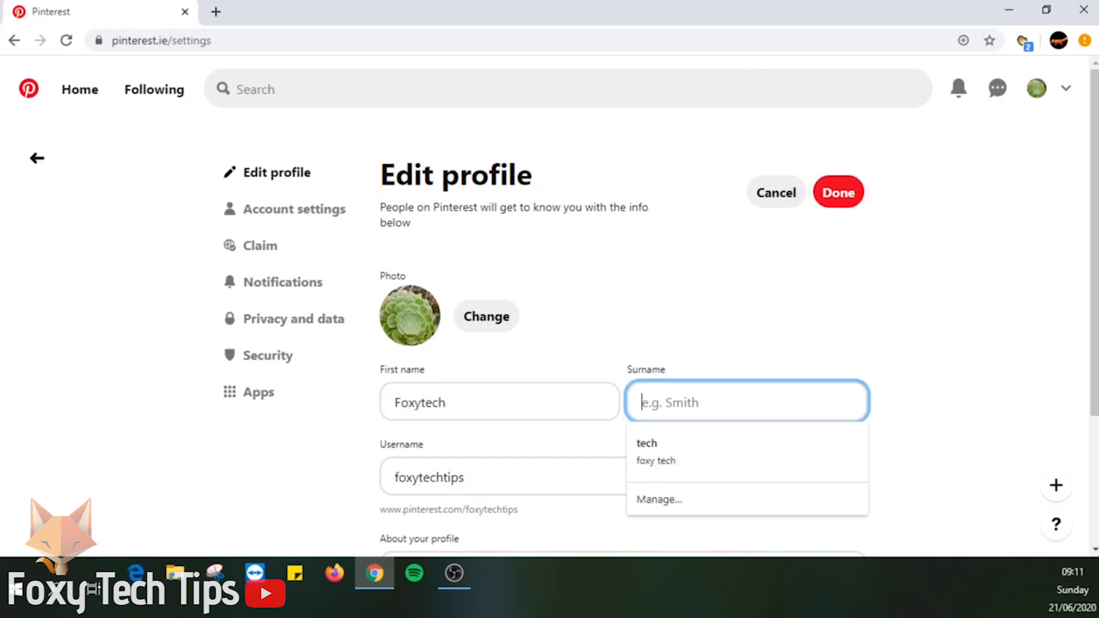
text(tips)
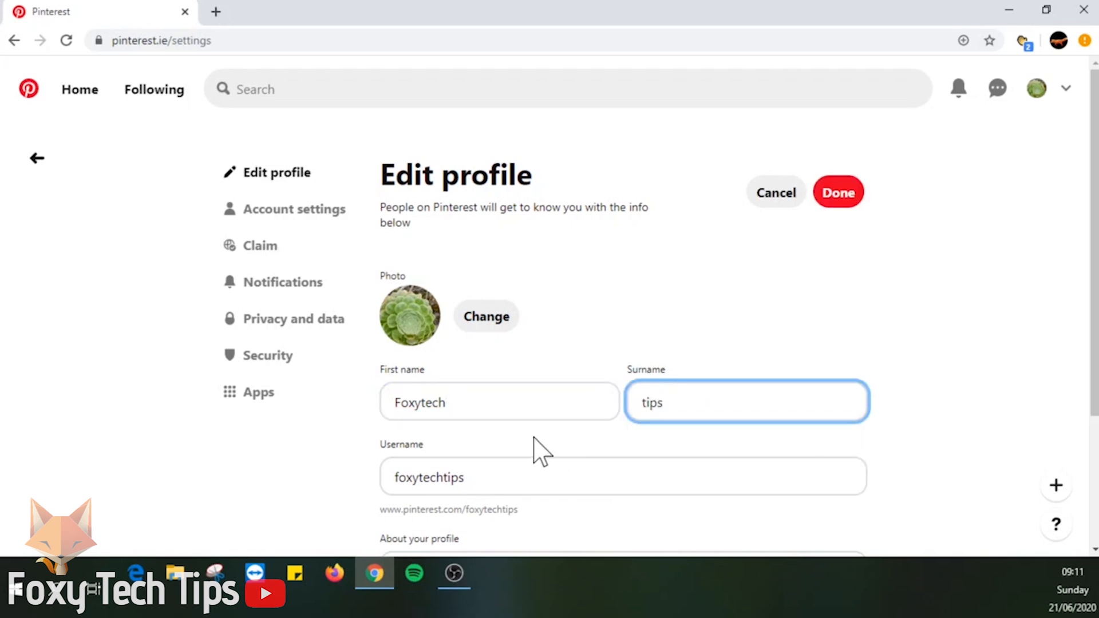
scroll(down, 3)
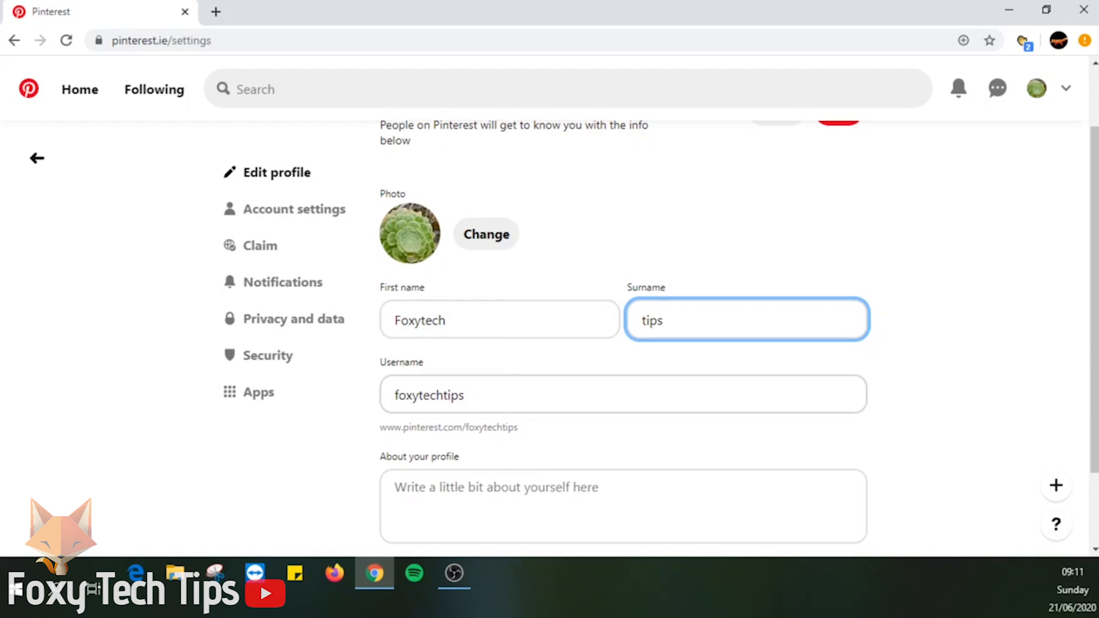
scroll(up, 3)
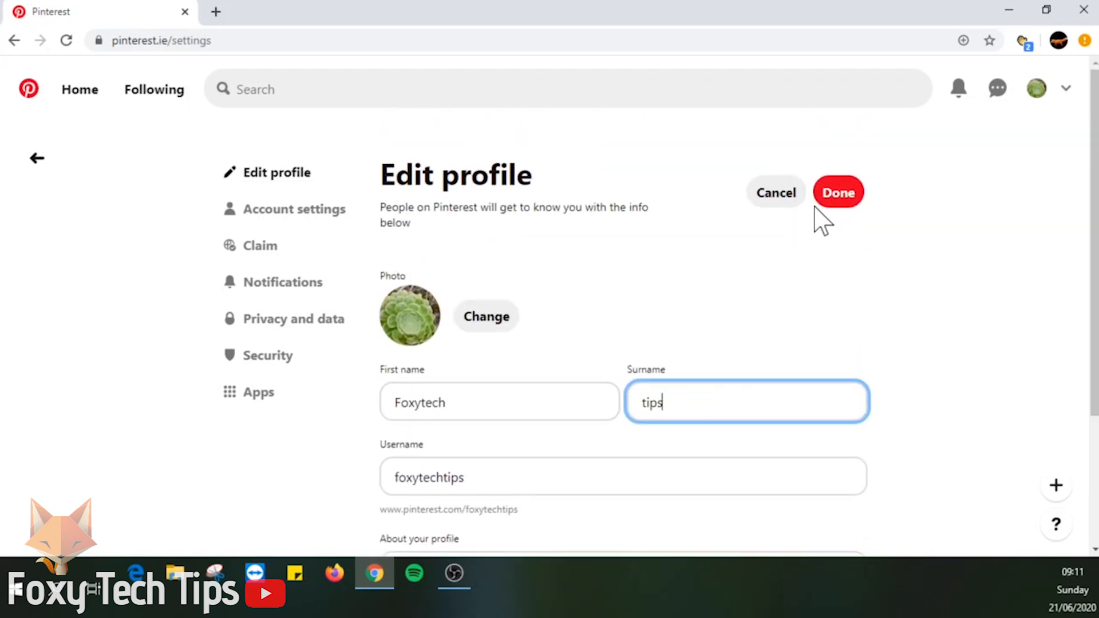
click(837, 192)
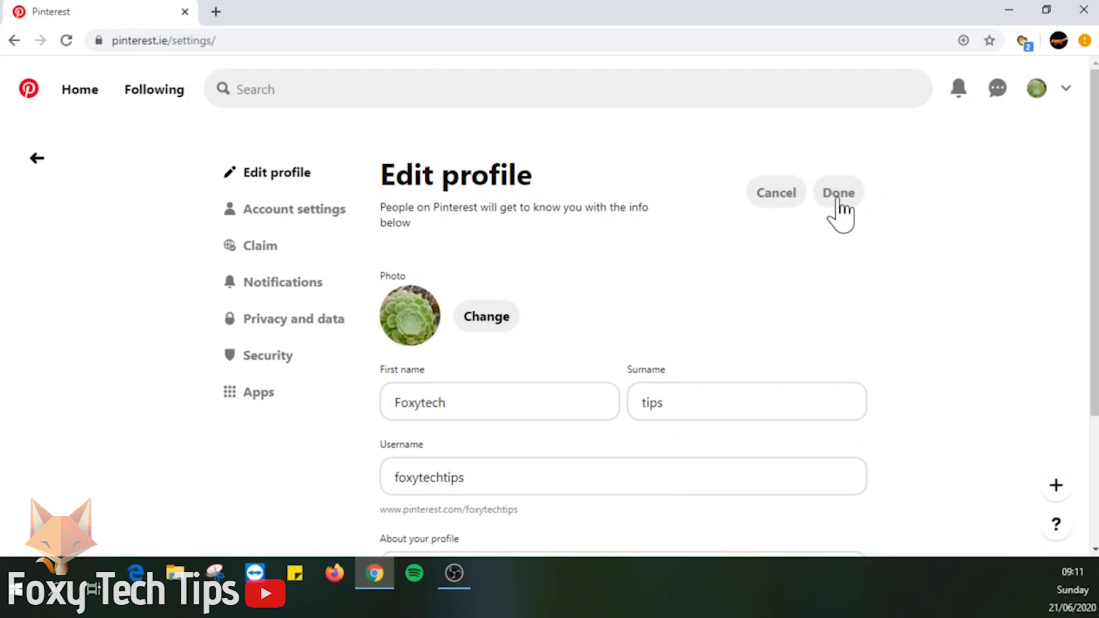
click(838, 193)
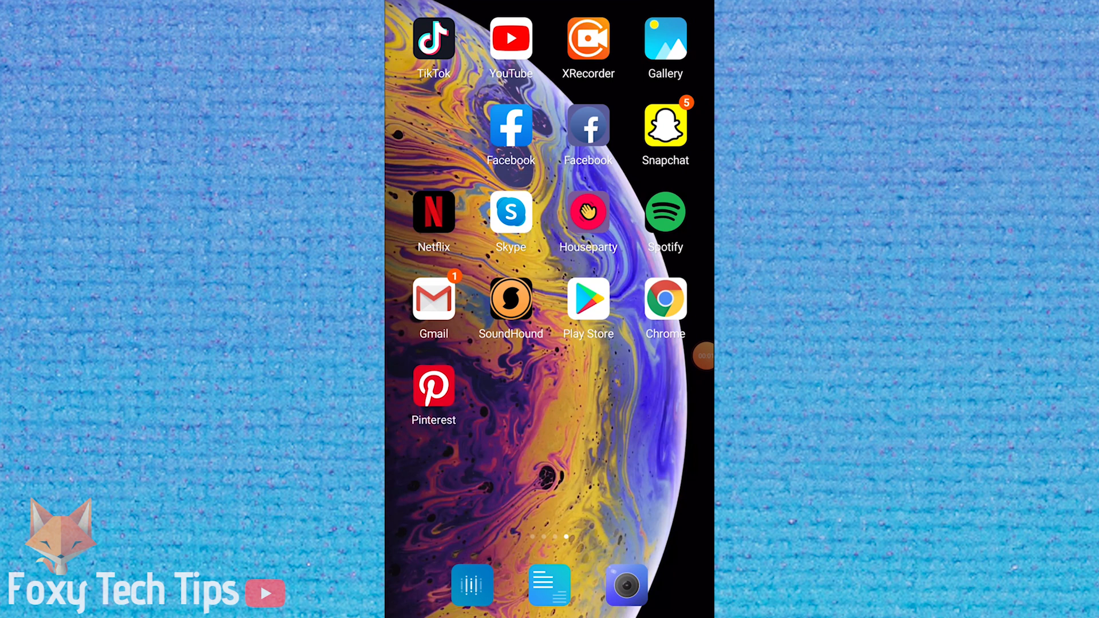
Step: Launch the Pinterest app, reveal the profile under Saved, and enter its settings
click(433, 394)
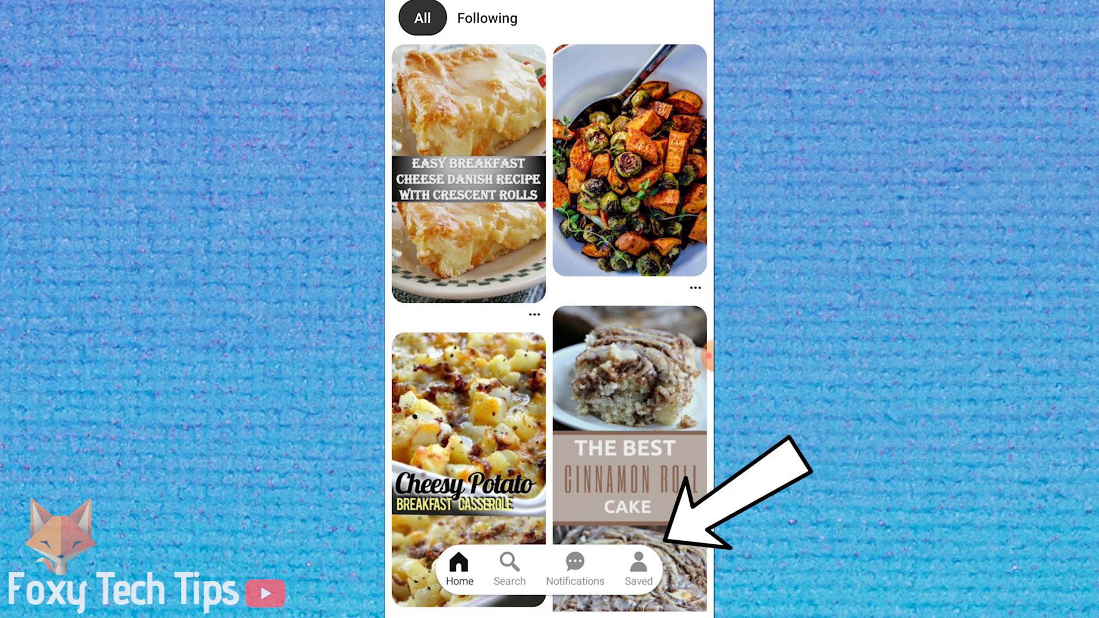
click(636, 567)
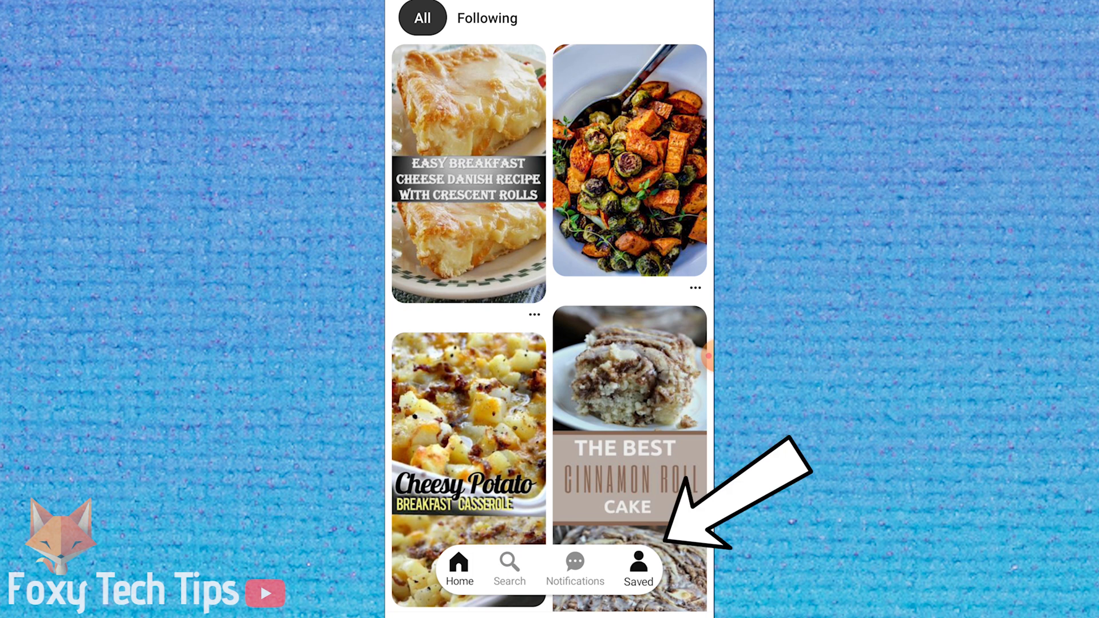
click(637, 569)
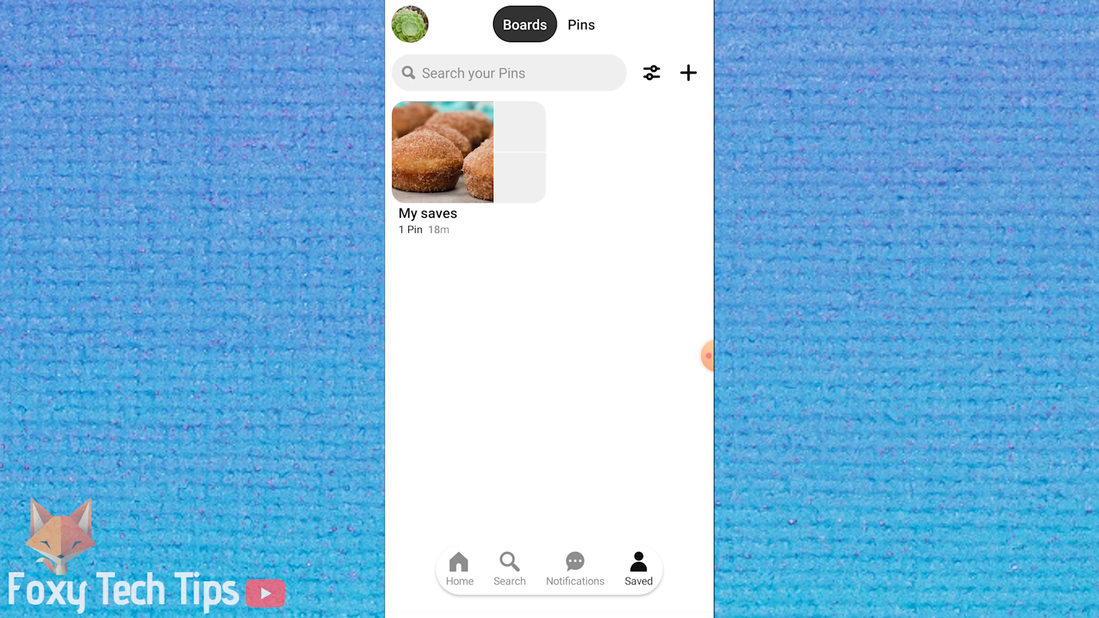
scroll(down, 3)
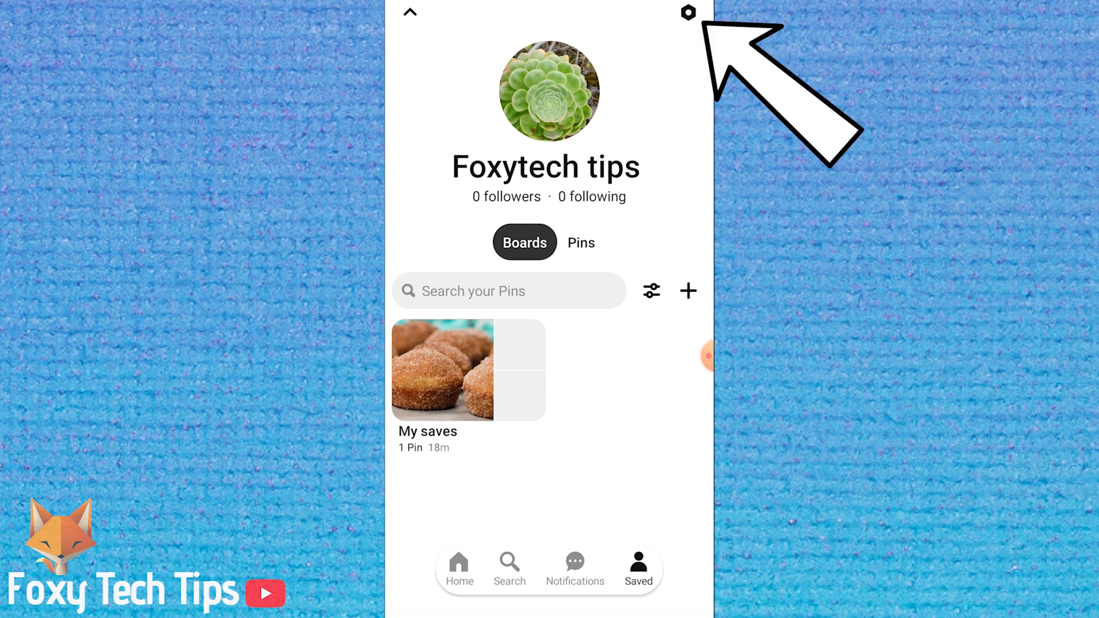
click(687, 12)
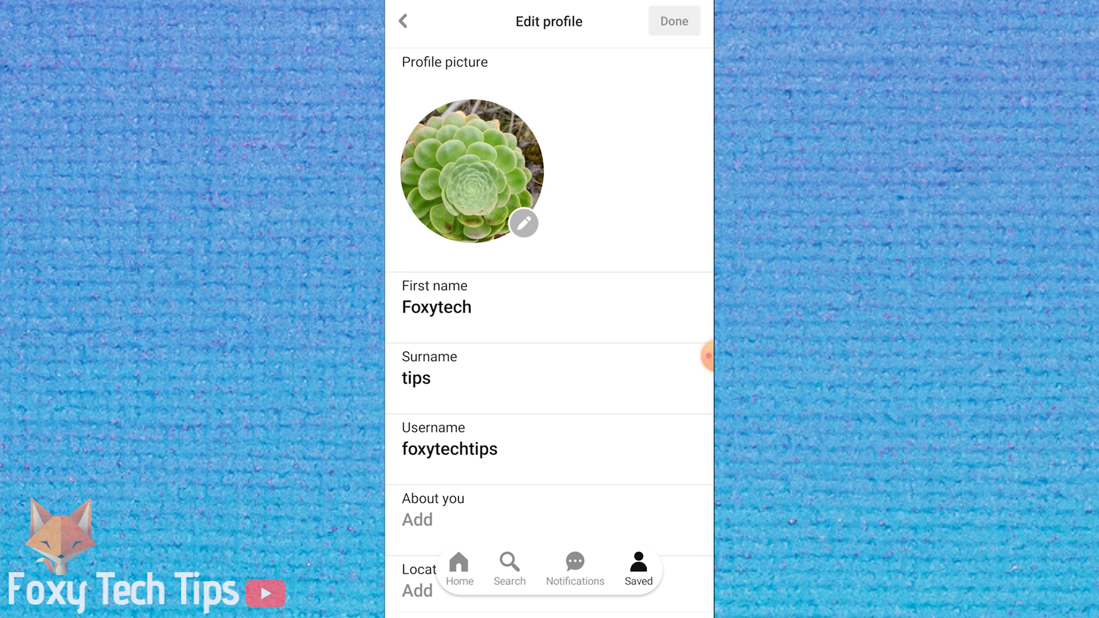
Step: Change the app's first name to 'Foxy tech', save, and view the profile as 'Foxy tech tips'
click(436, 307)
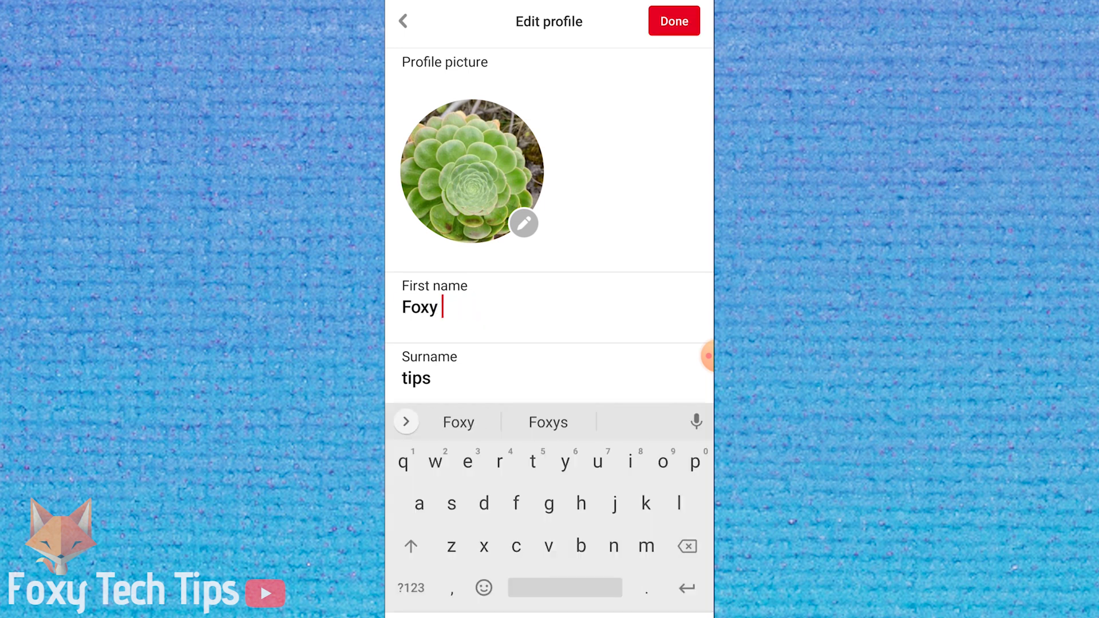
text(tech)
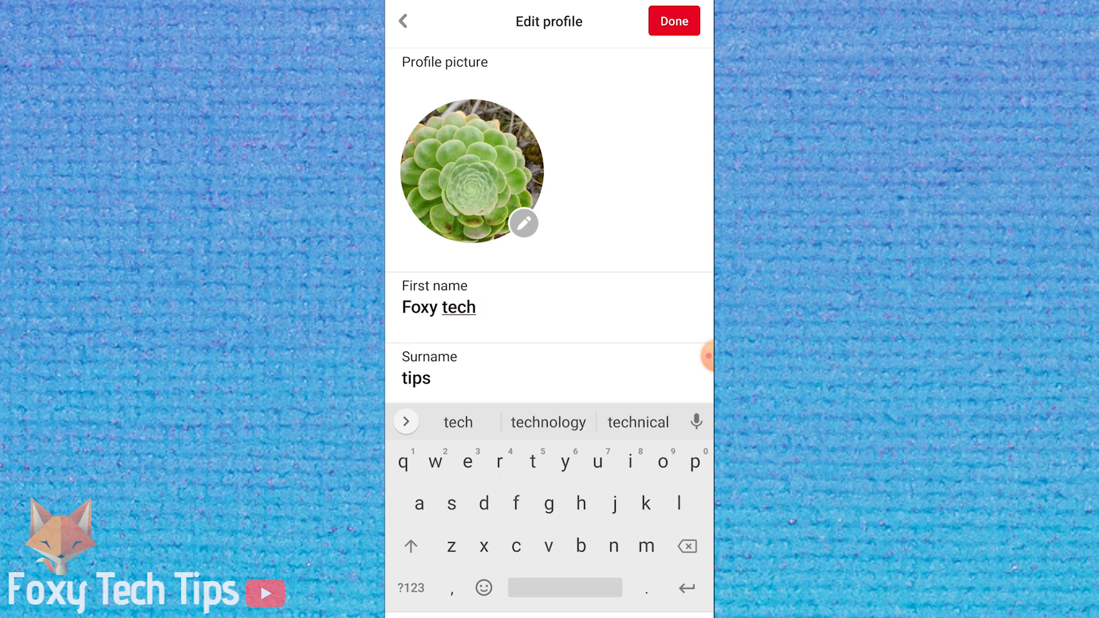
click(673, 22)
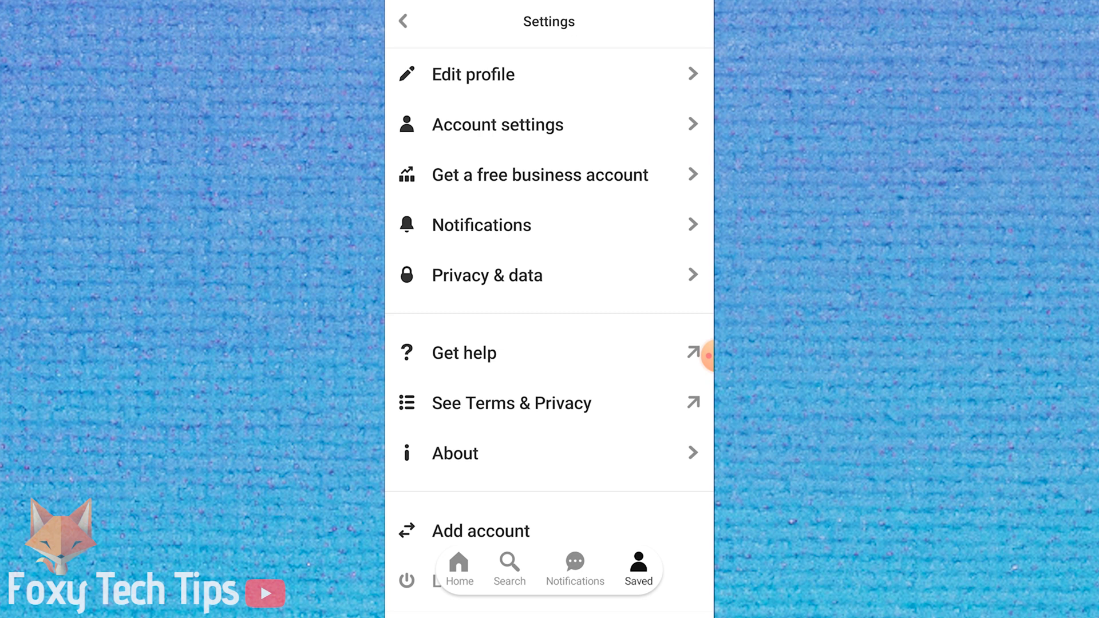
click(406, 21)
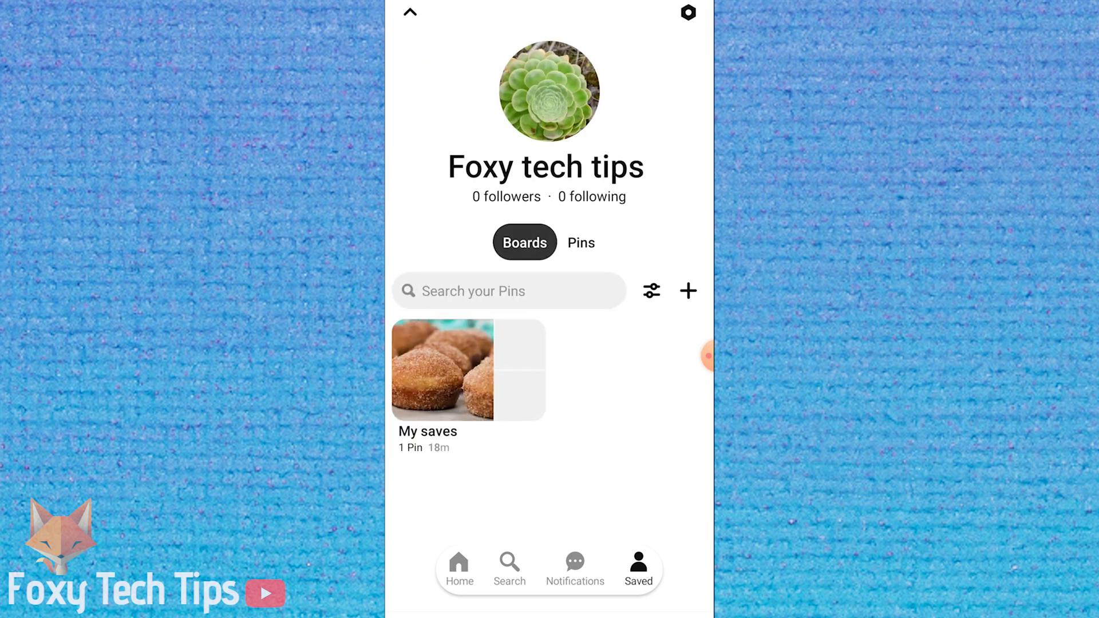